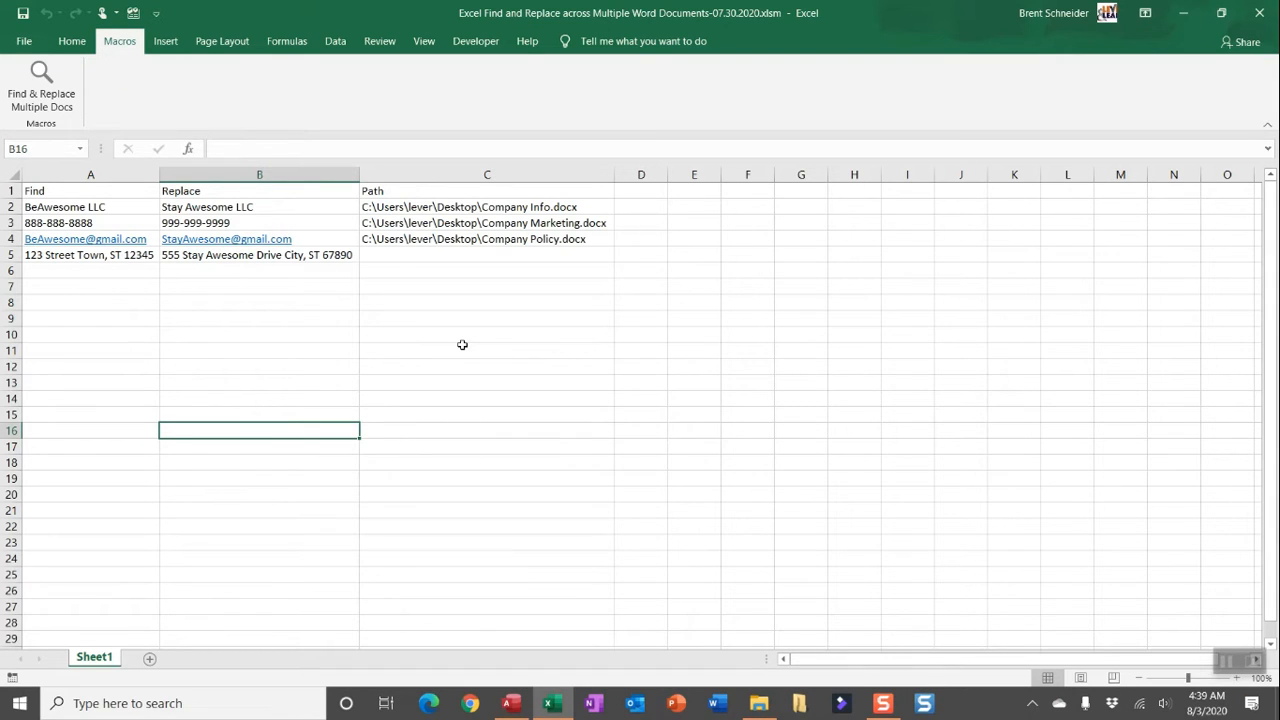
Review the Find, Replace and Path column headers in the workbook
left_click(90, 190)
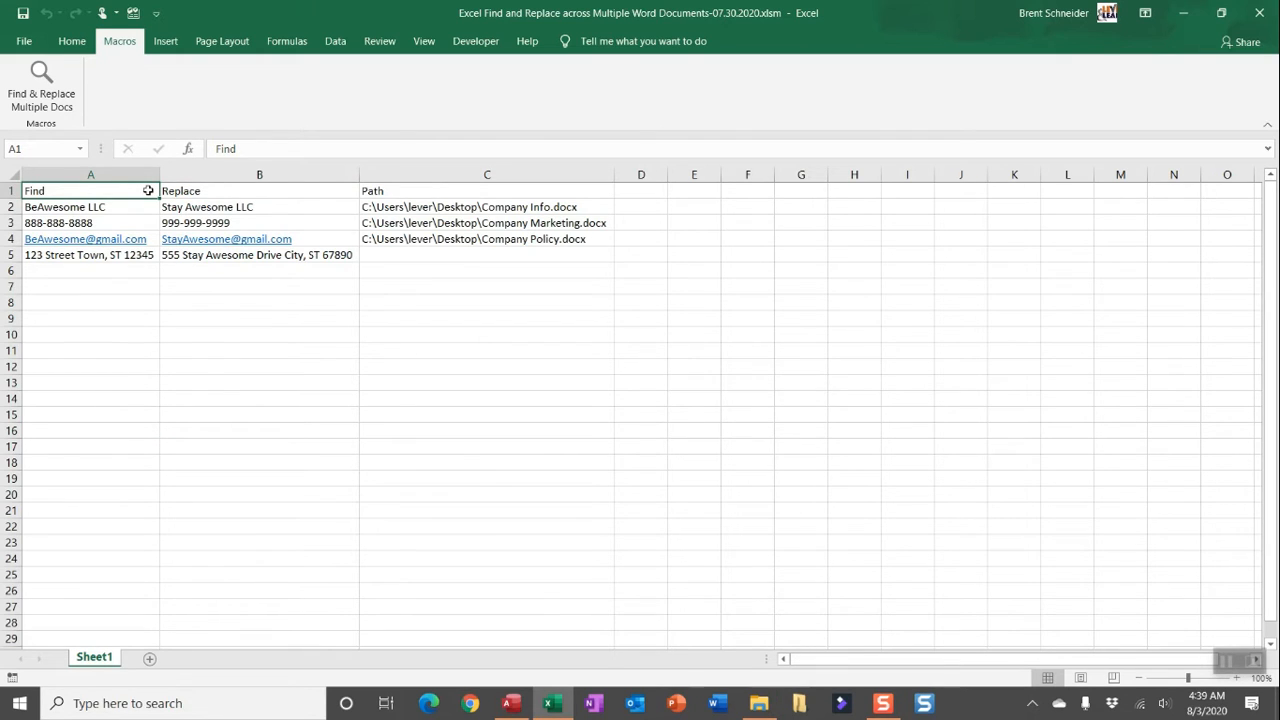
left_click(260, 190)
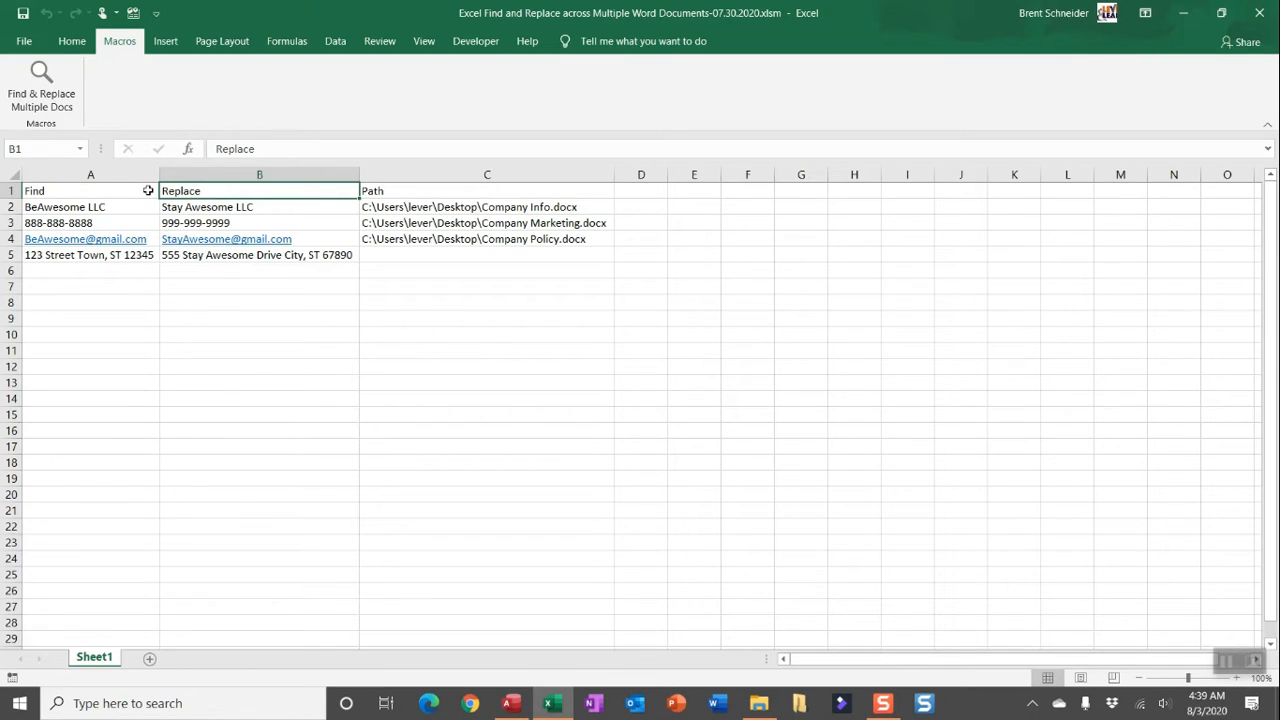
left_click(488, 190)
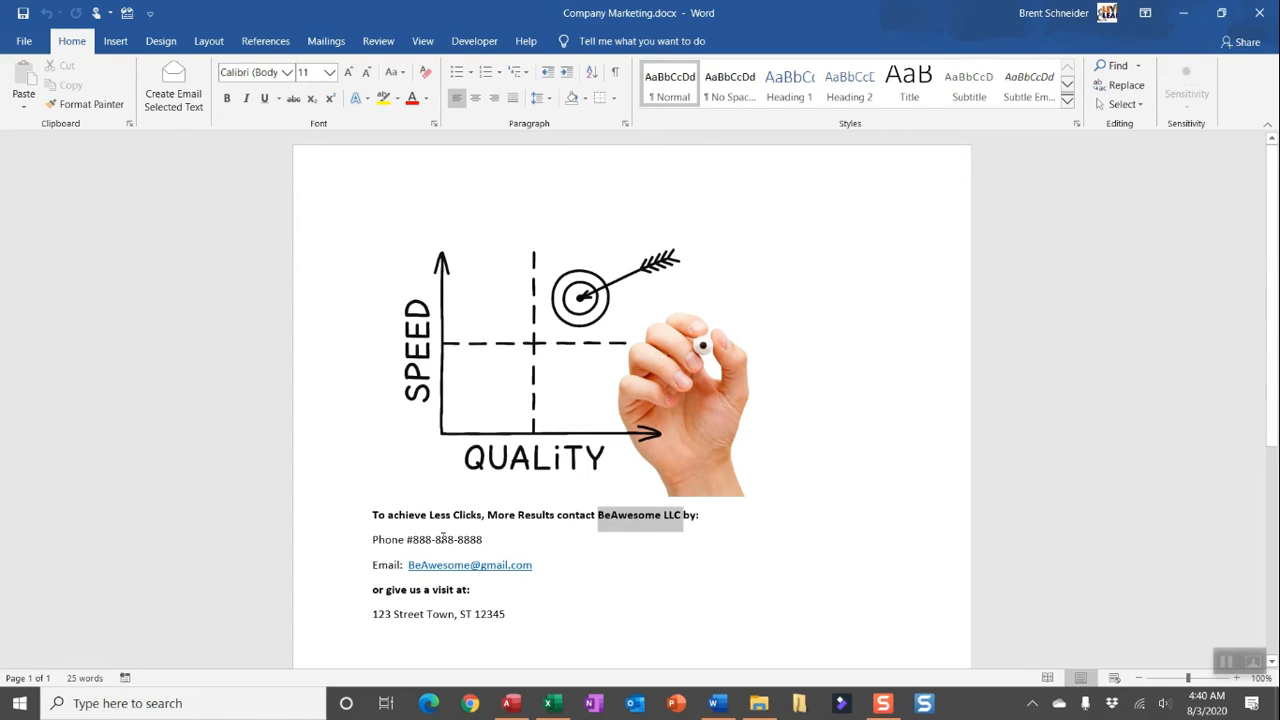
Inspect BeAwesome in the Company Policy and Company Info documents, returning to Excel
double_click(444, 540)
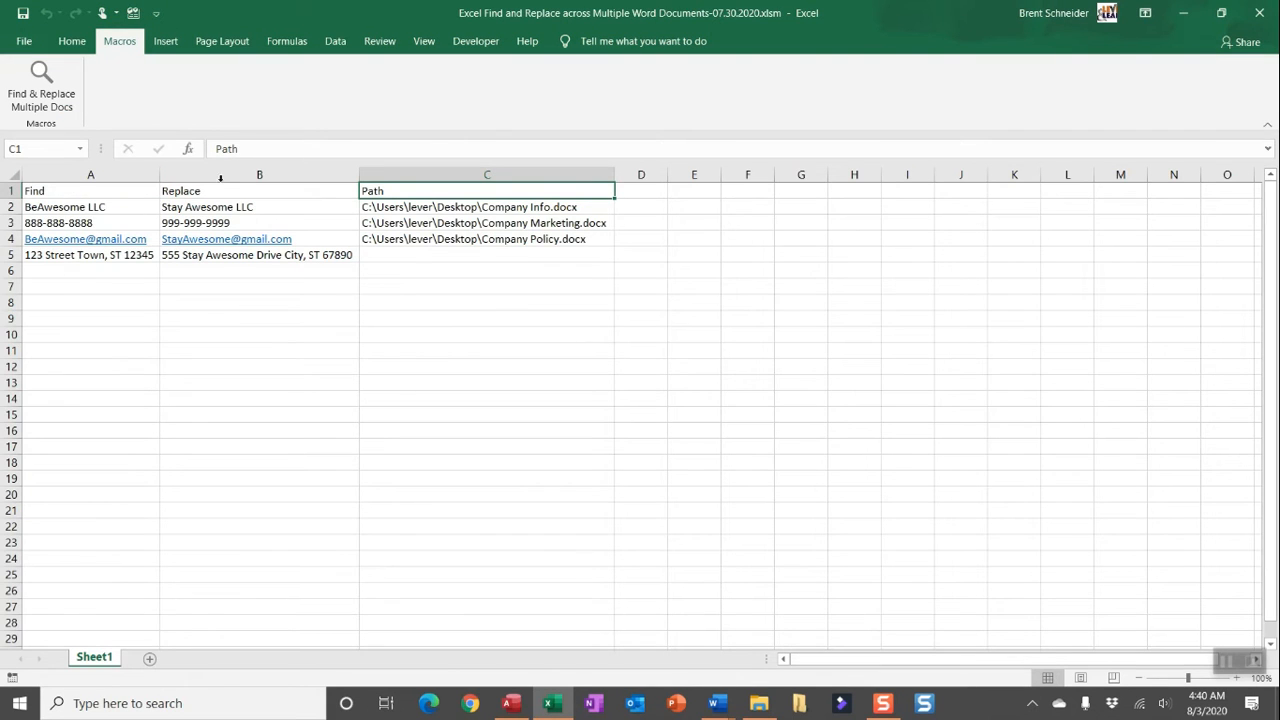
mouse_move(336, 402)
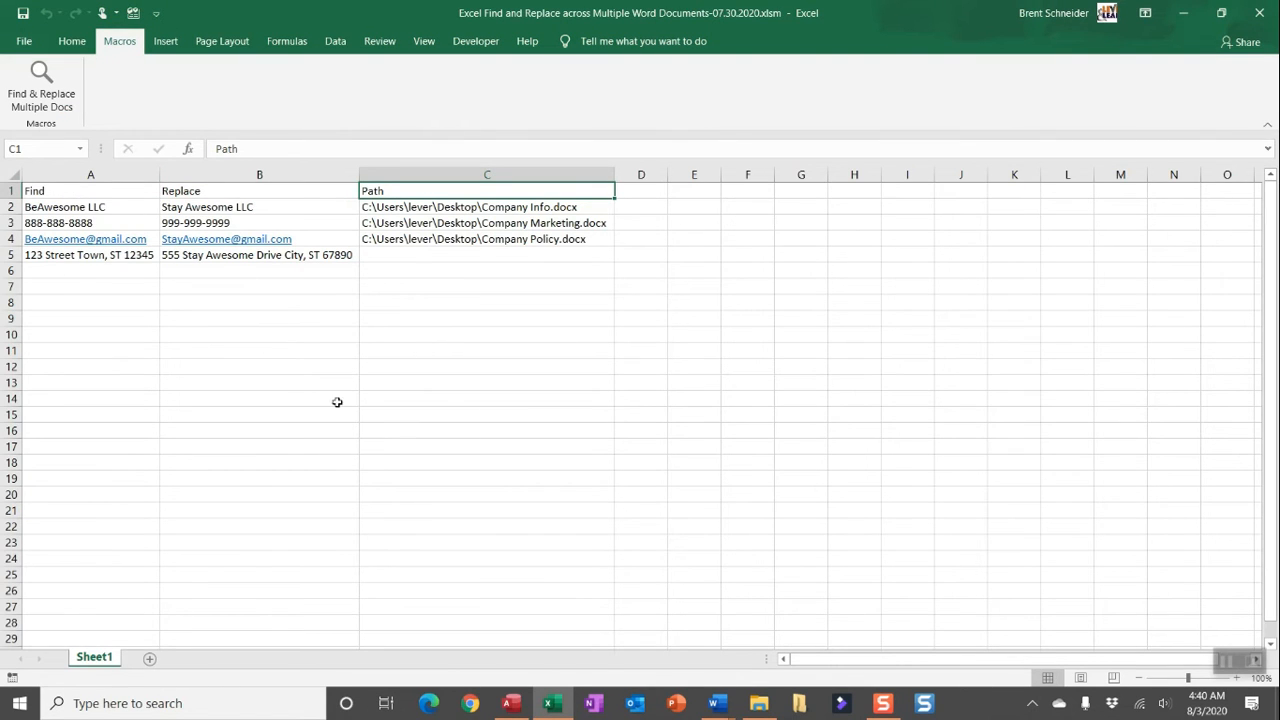
mouse_move(716, 704)
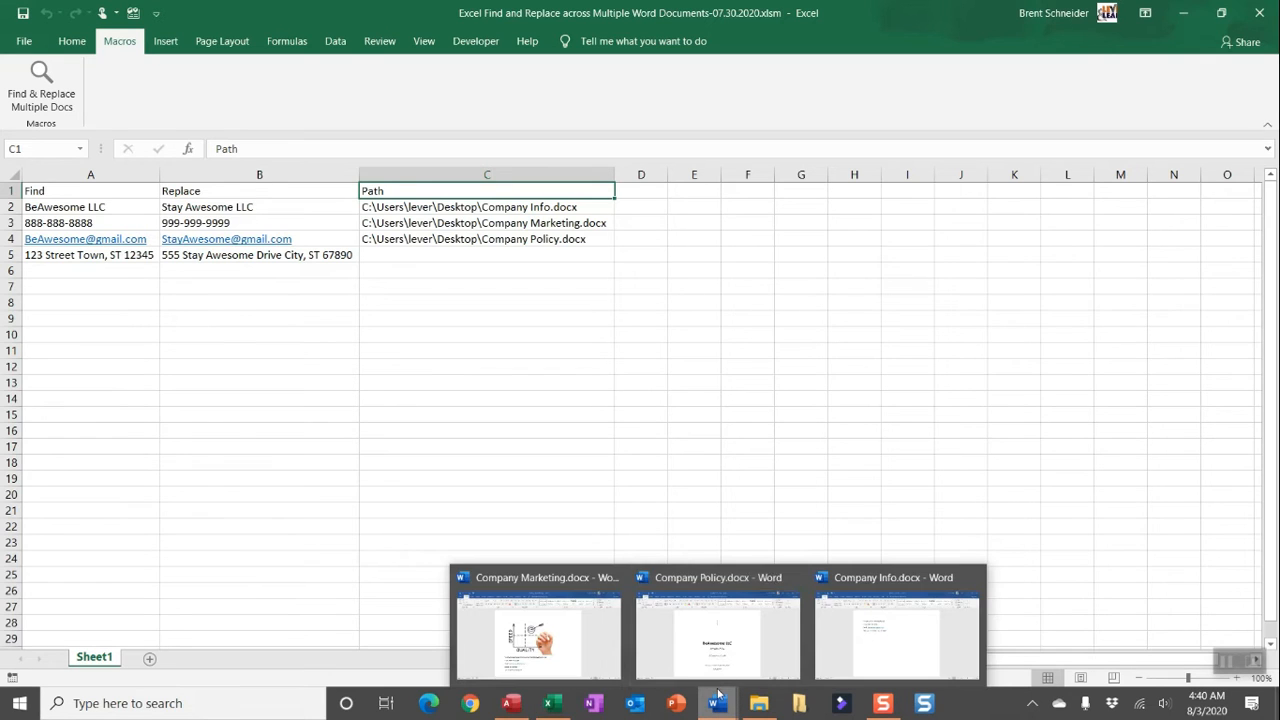
left_click(716, 624)
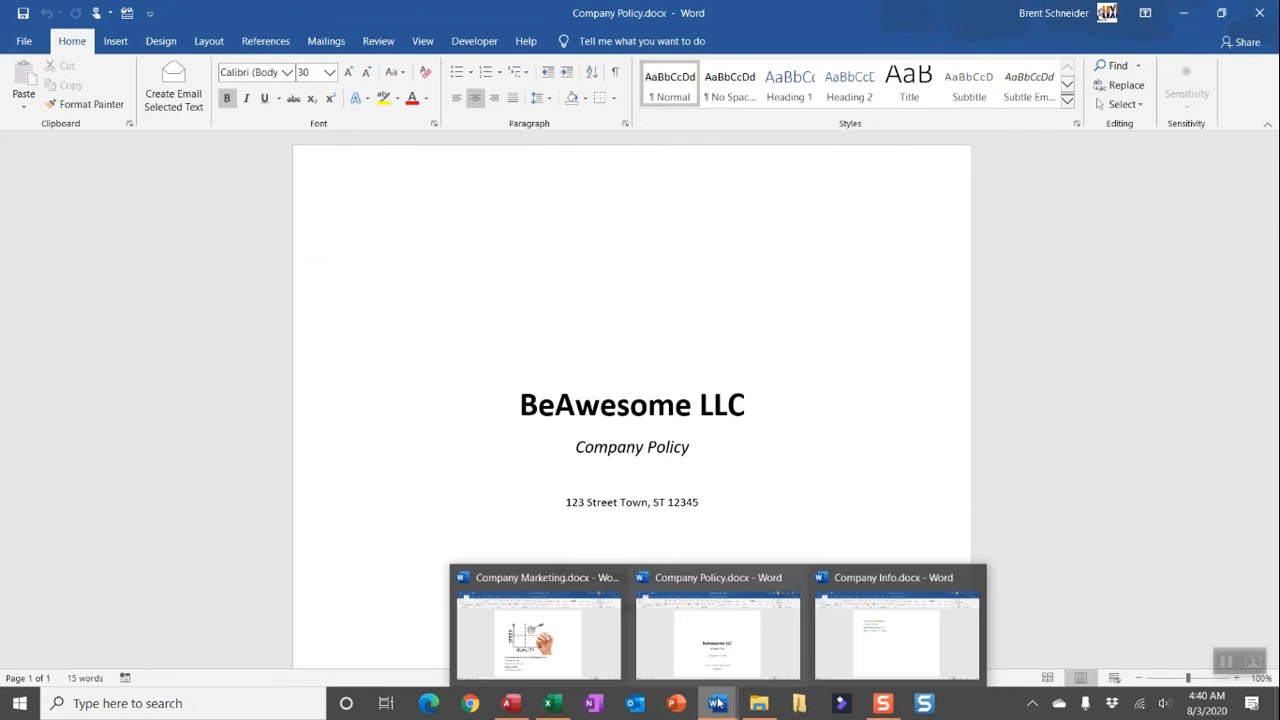
left_click(896, 624)
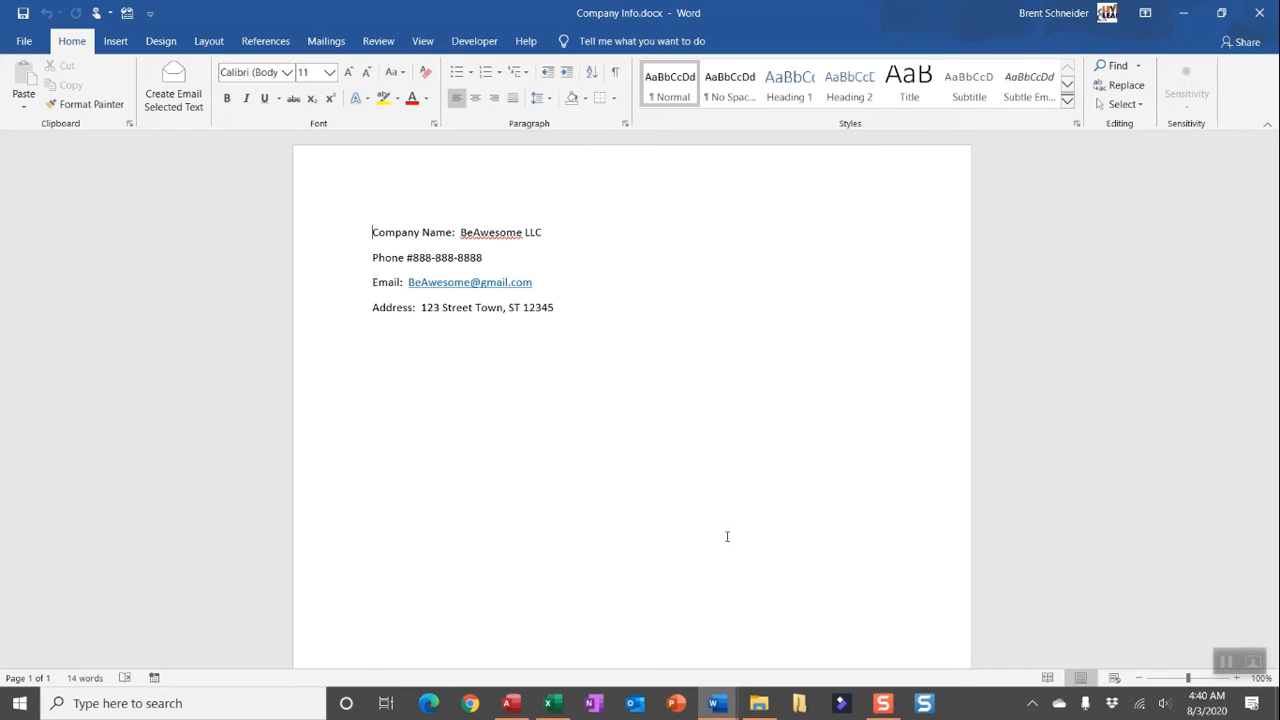
mouse_move(1000, 230)
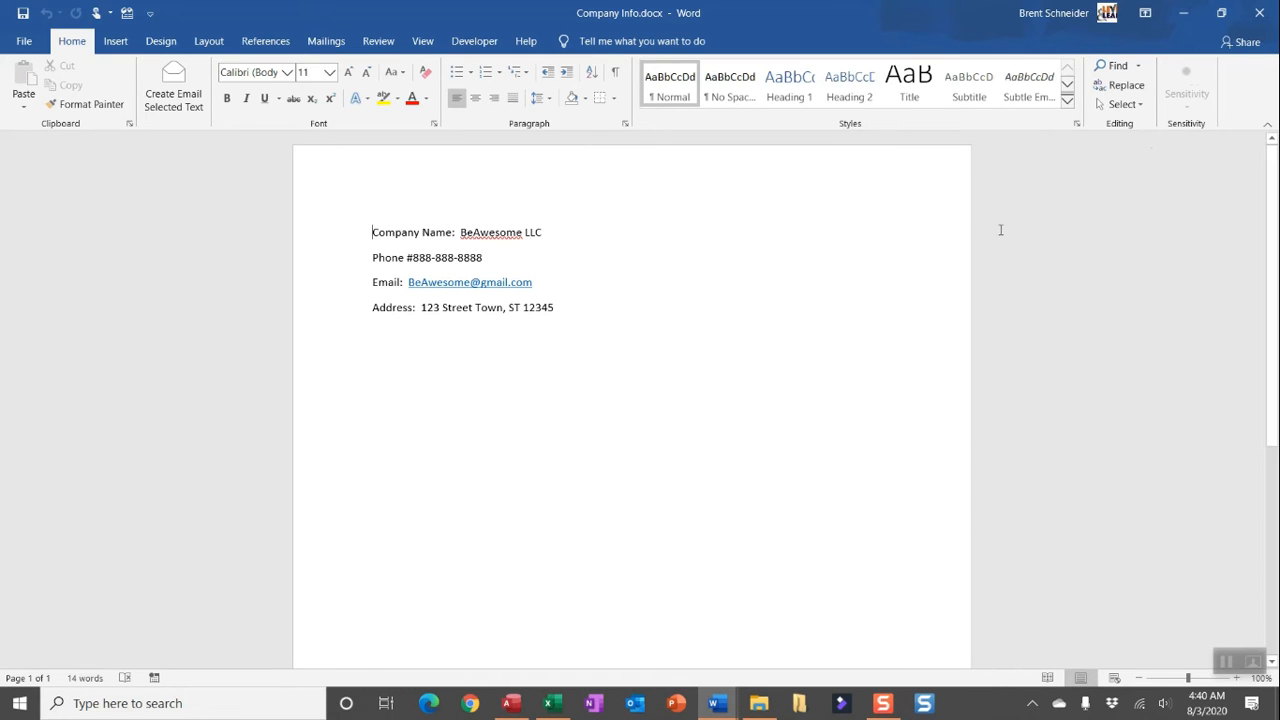
left_click(1260, 12)
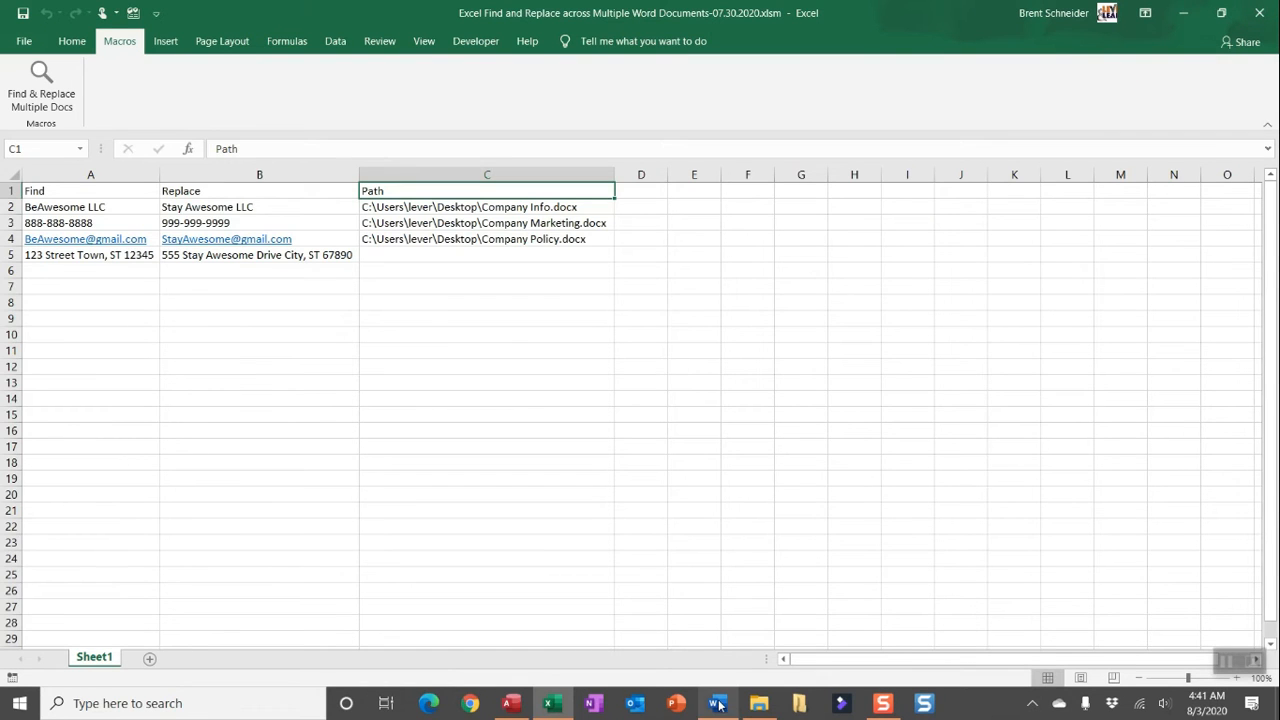
Run Find & Replace Multiple Docs and dismiss the summary of four replacements in three documents
left_click(718, 704)
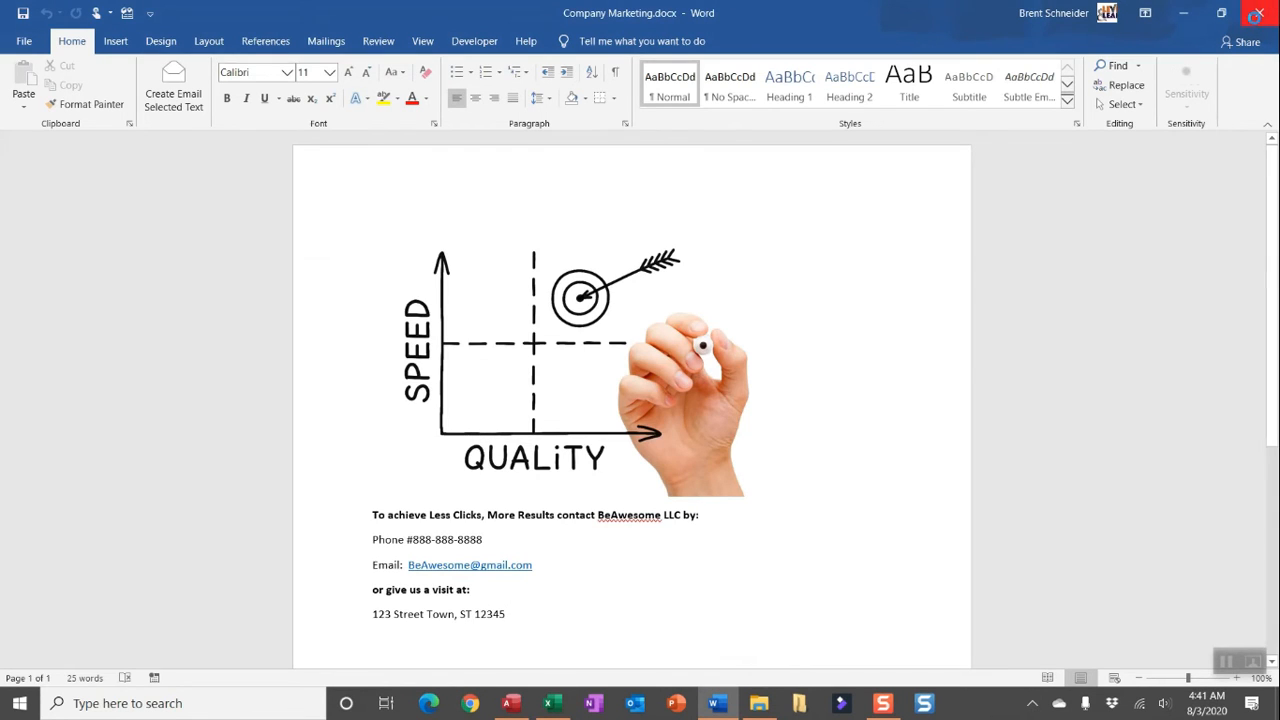
left_click(552, 704)
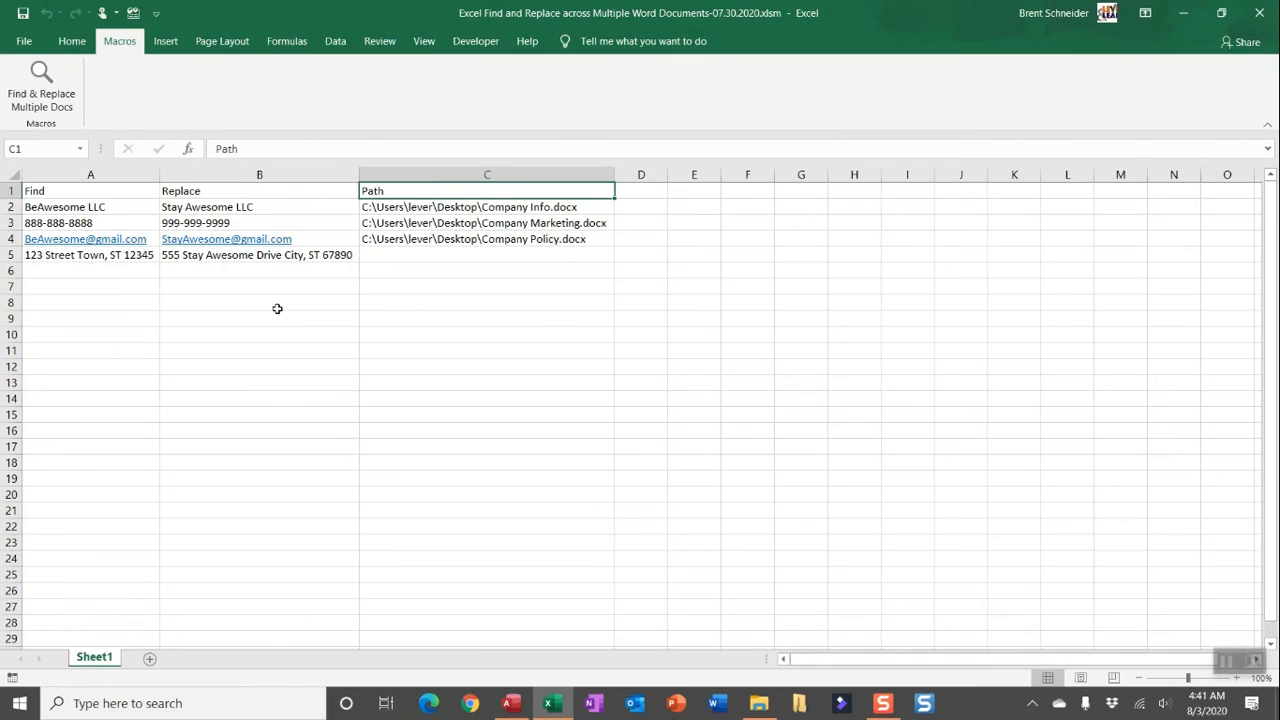
left_click(260, 302)
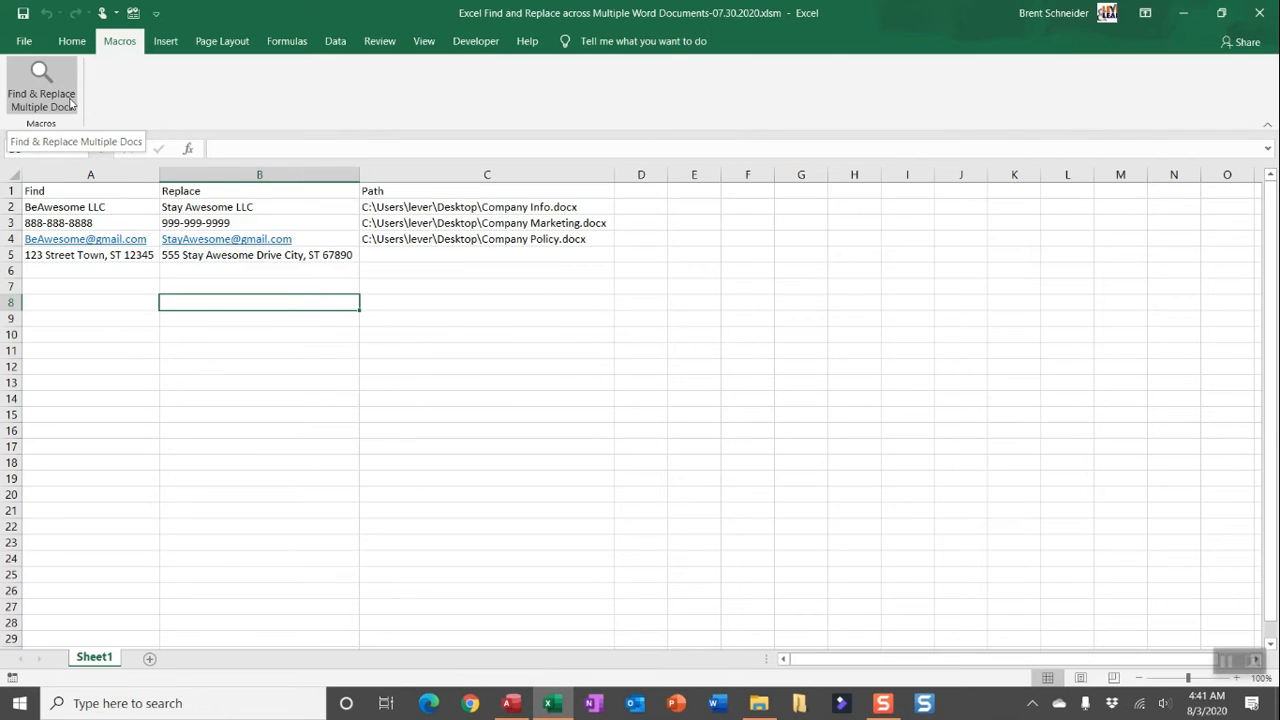
left_click(40, 84)
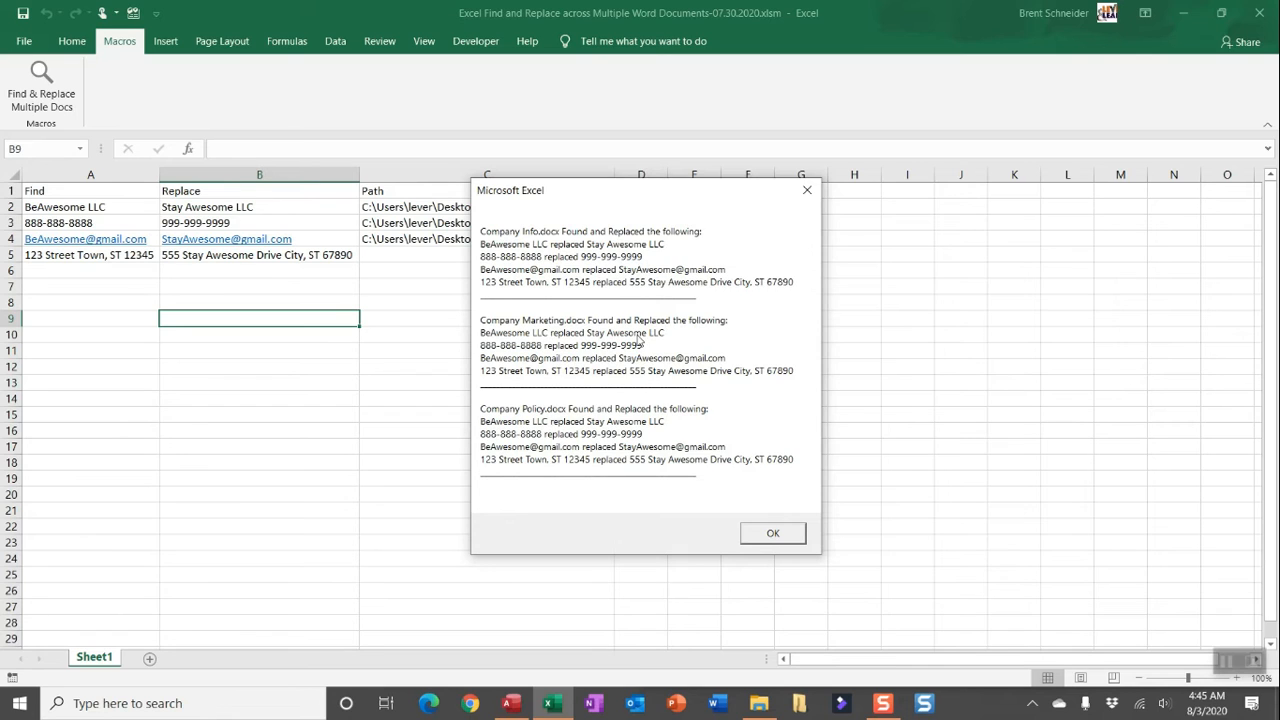
mouse_move(422, 512)
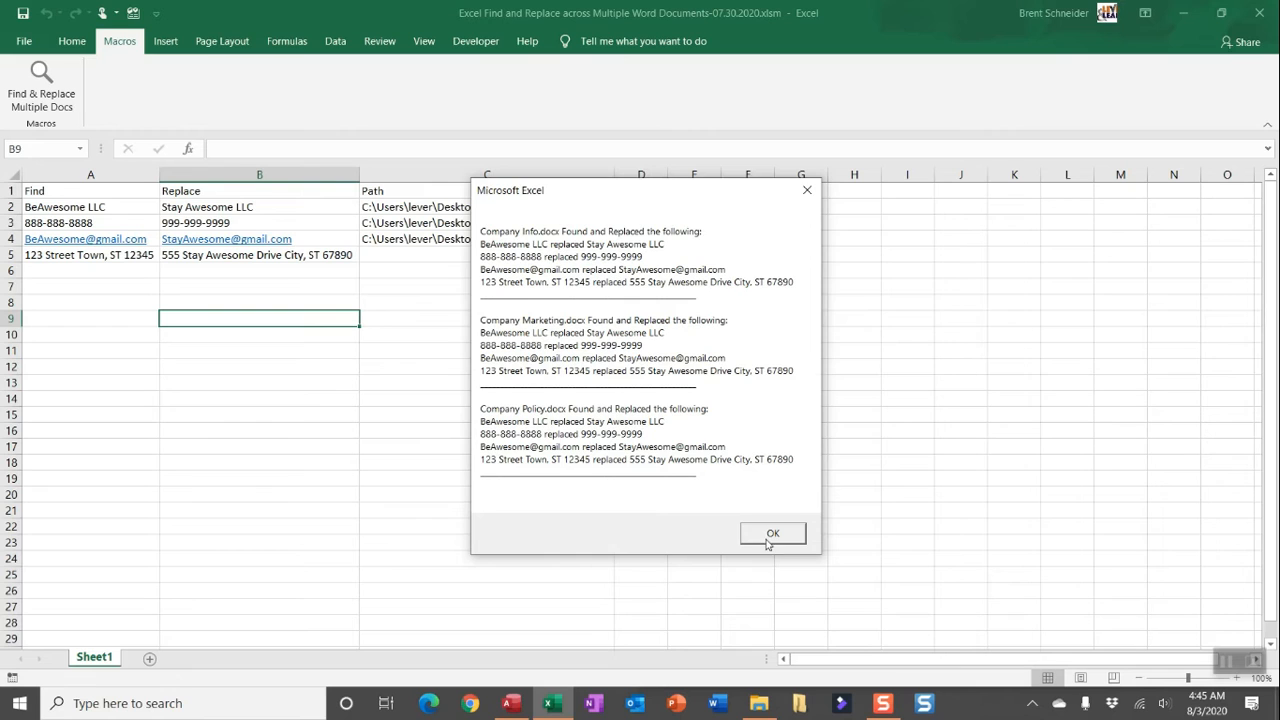
left_click(772, 532)
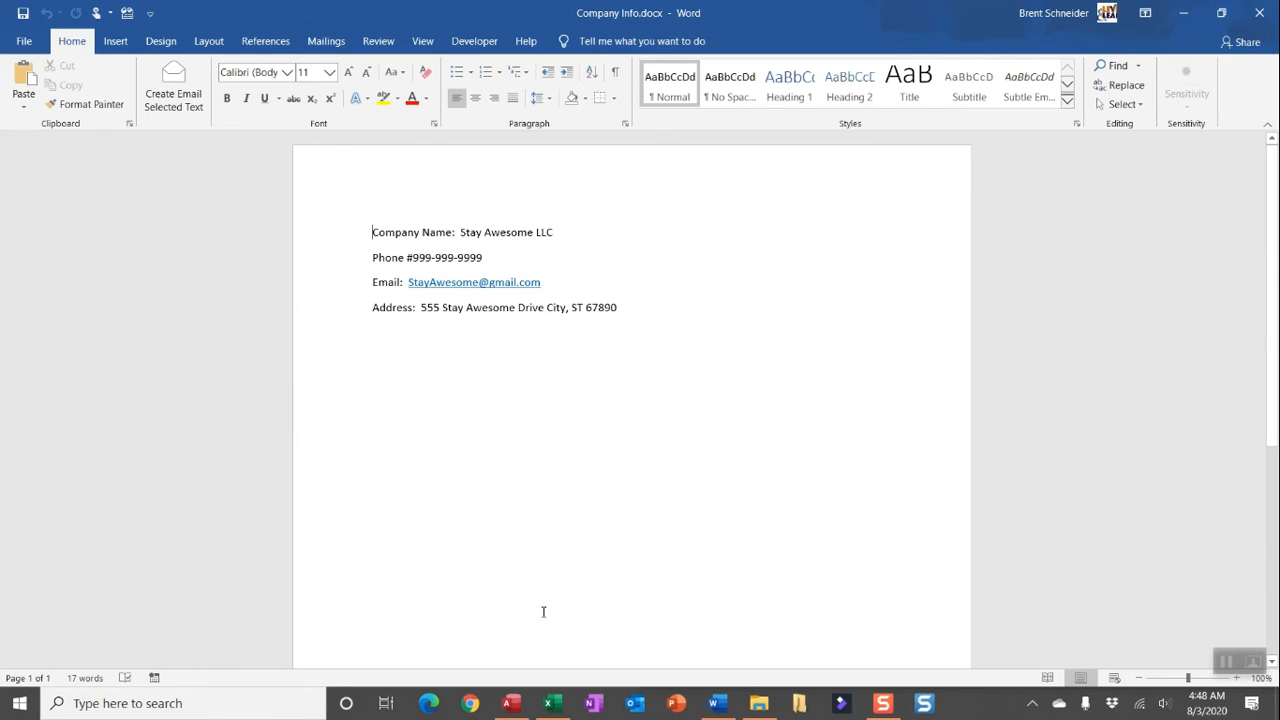
View the updated Company Marketing document showing the Stay Awesome details
left_click(552, 704)
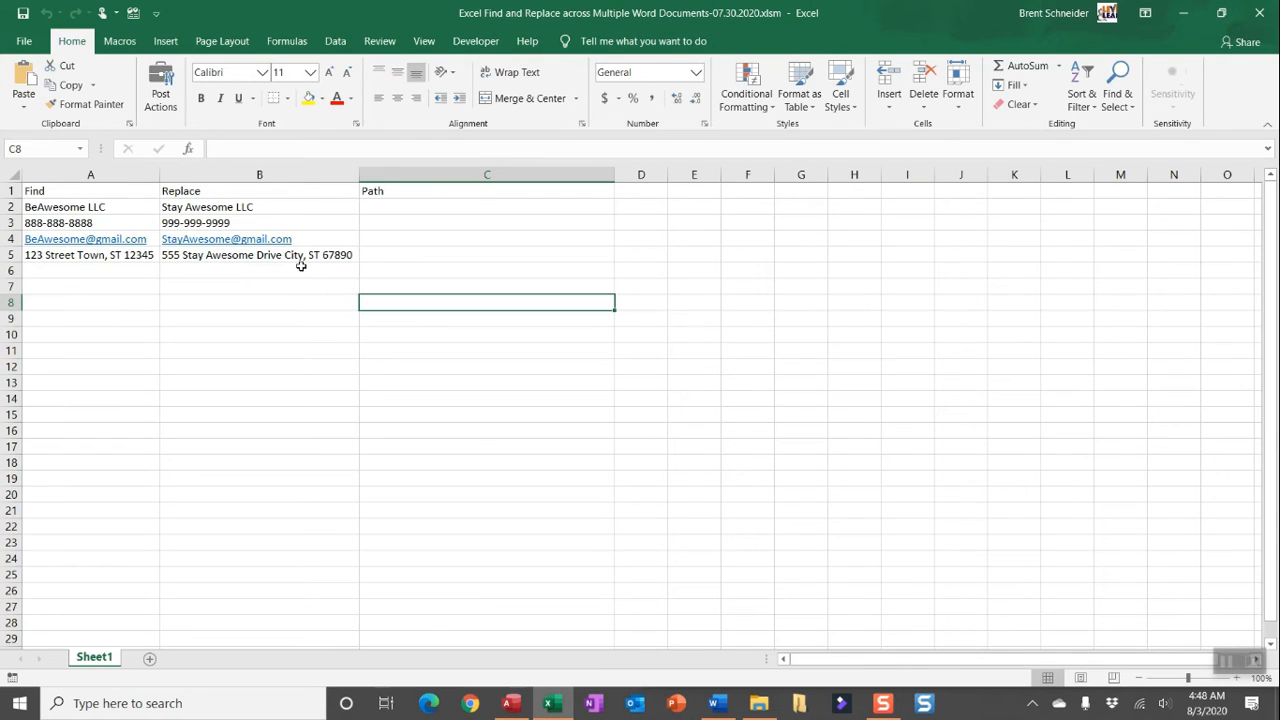
left_click(714, 704)
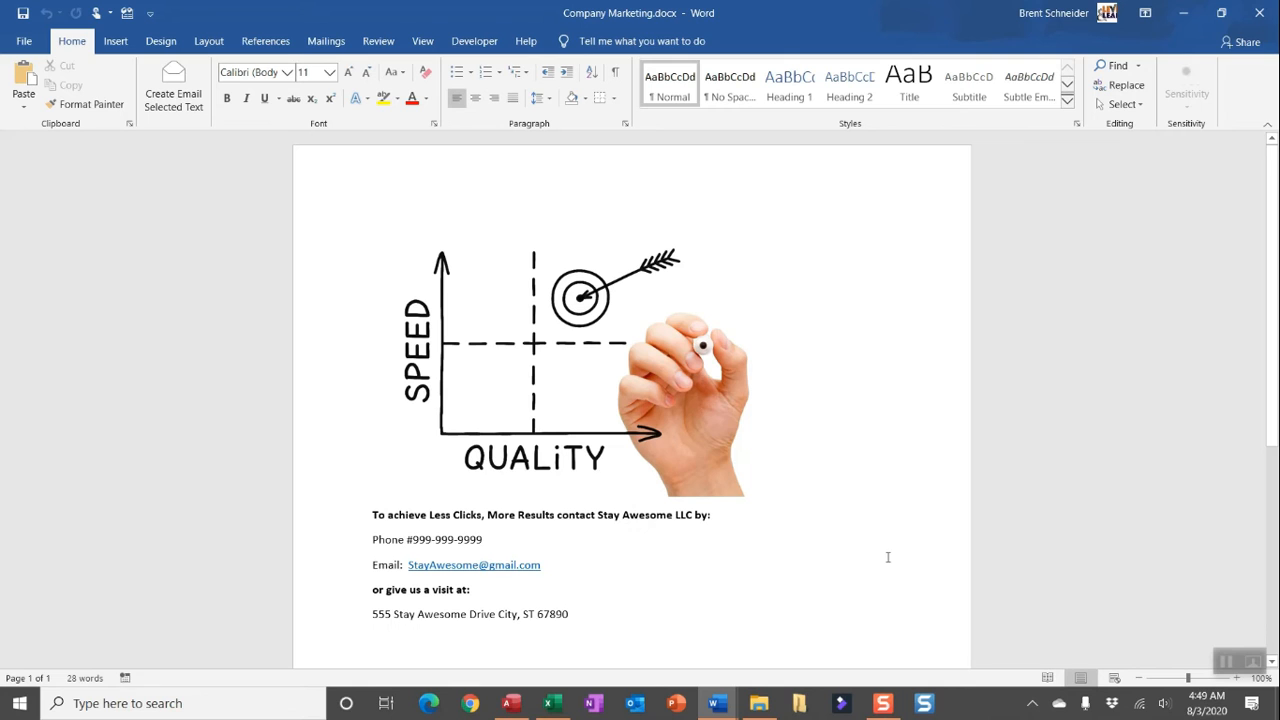
left_click(552, 704)
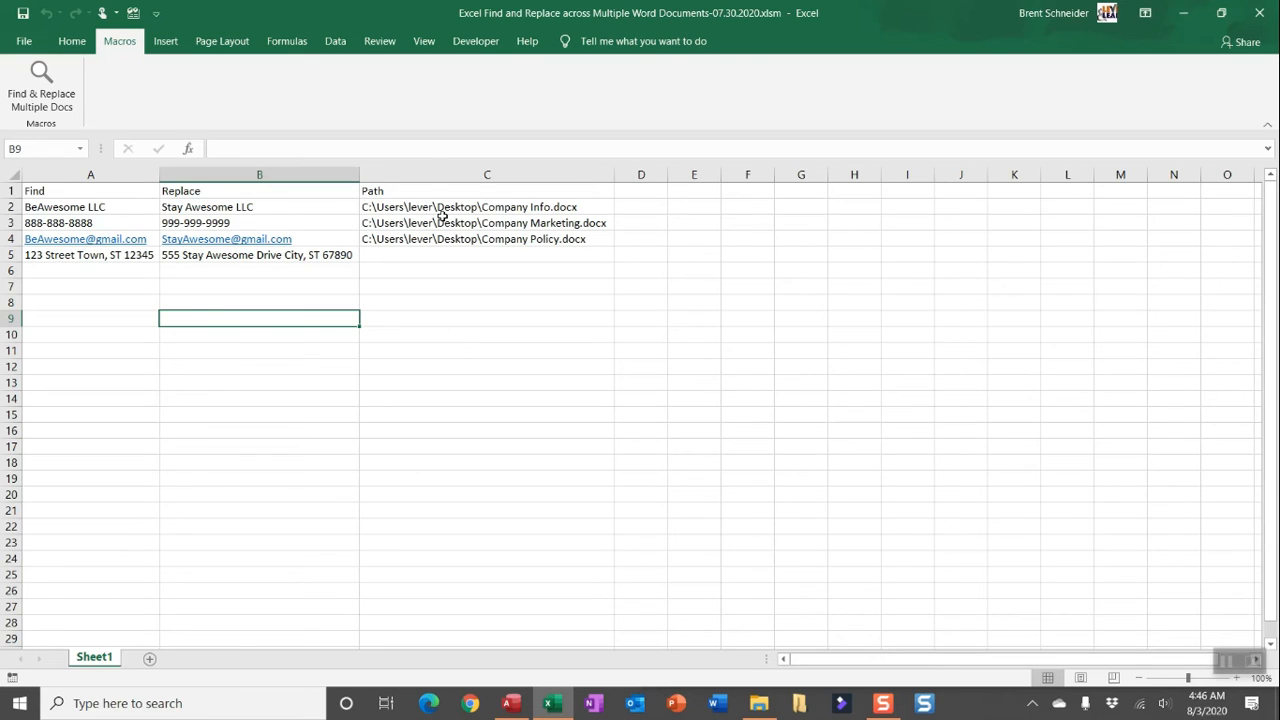
Delete the three document paths from cells C2:C4 and show the documents folder
left_click_drag(488, 206, 488, 238)
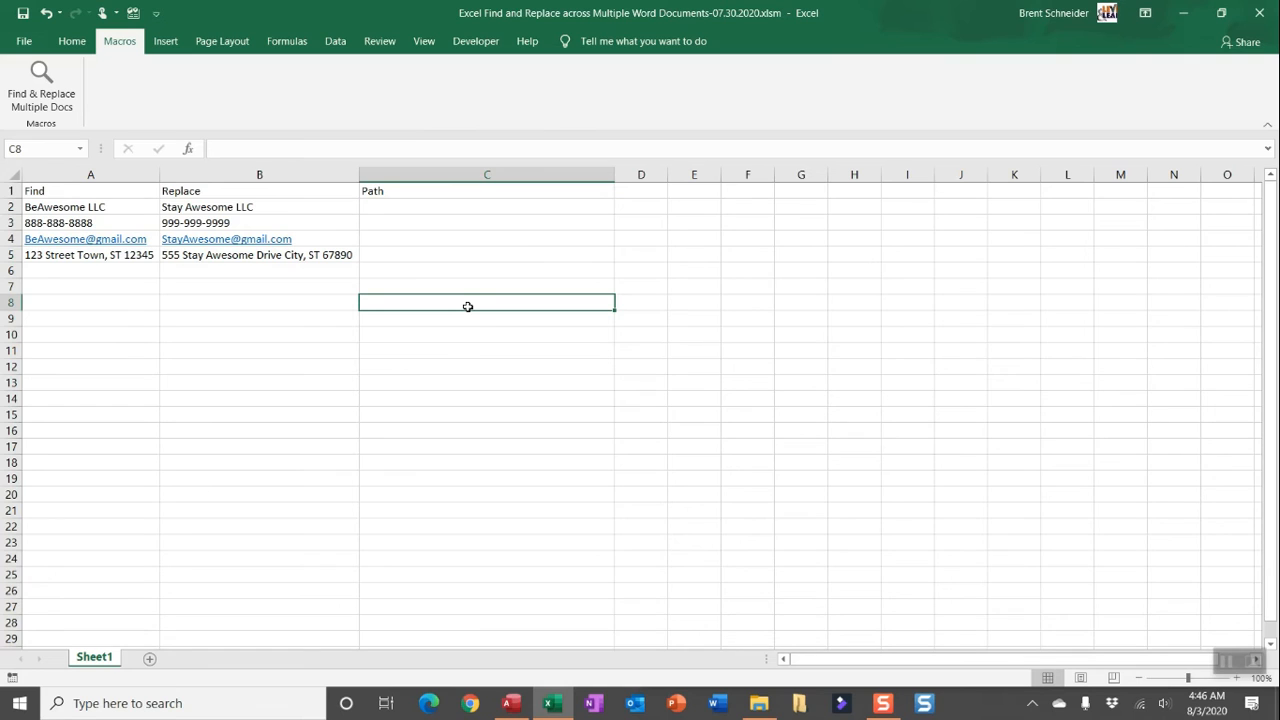
mouse_move(662, 452)
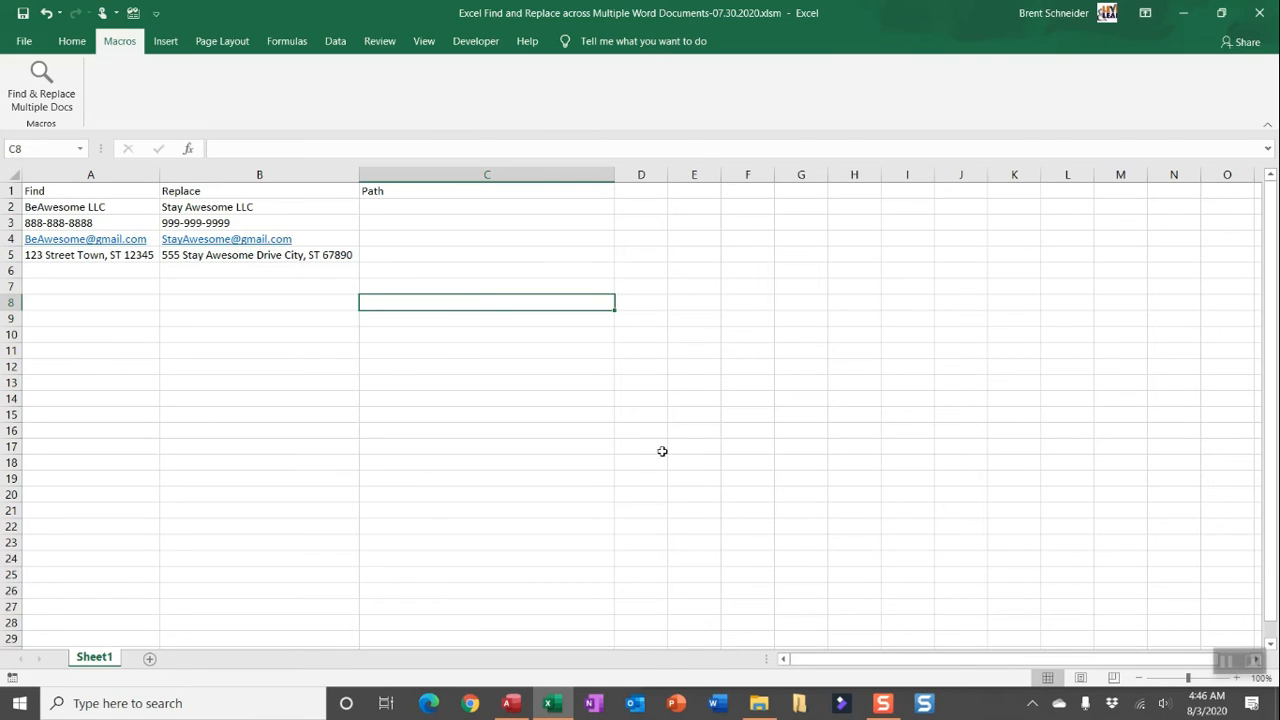
left_click(760, 704)
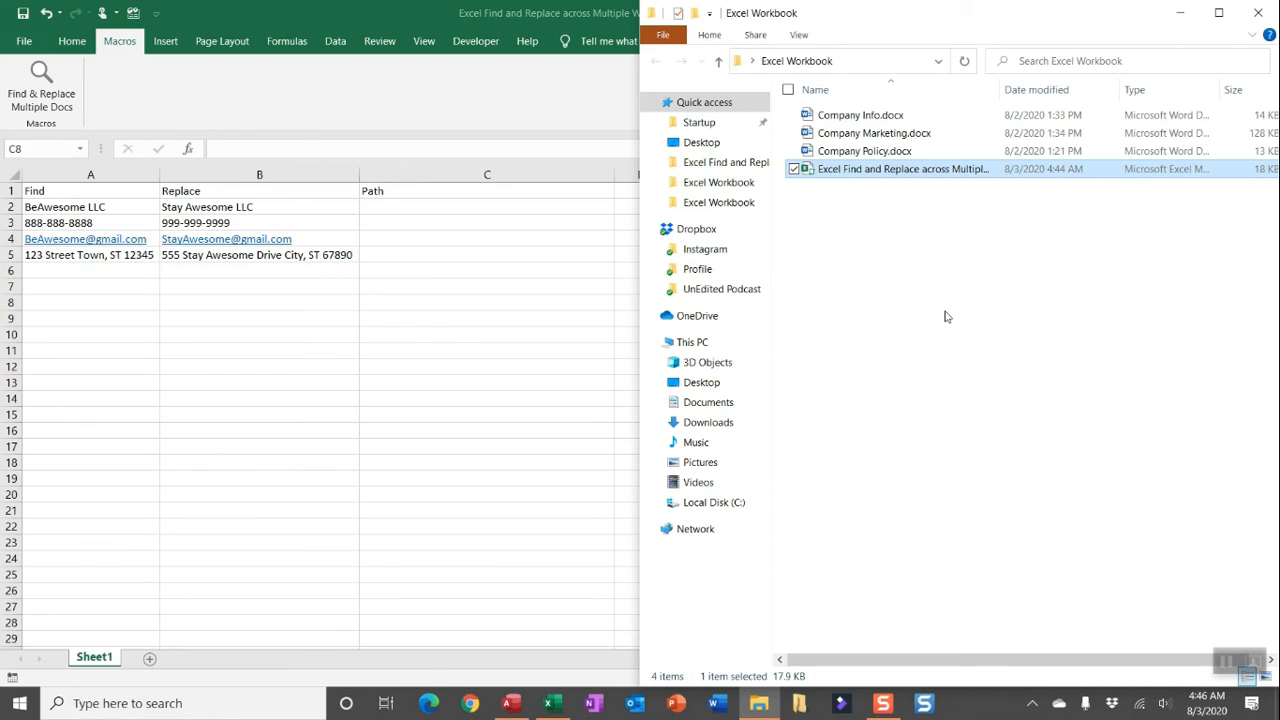
mouse_move(1008, 352)
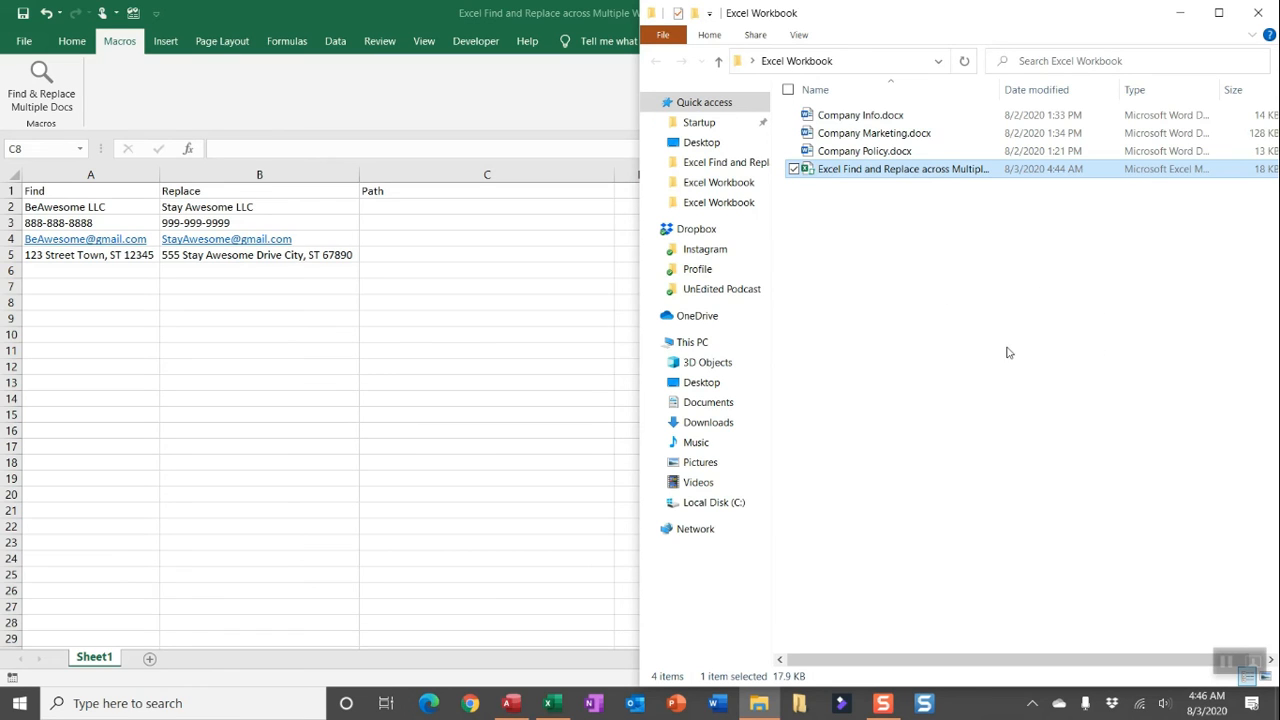
mouse_move(988, 348)
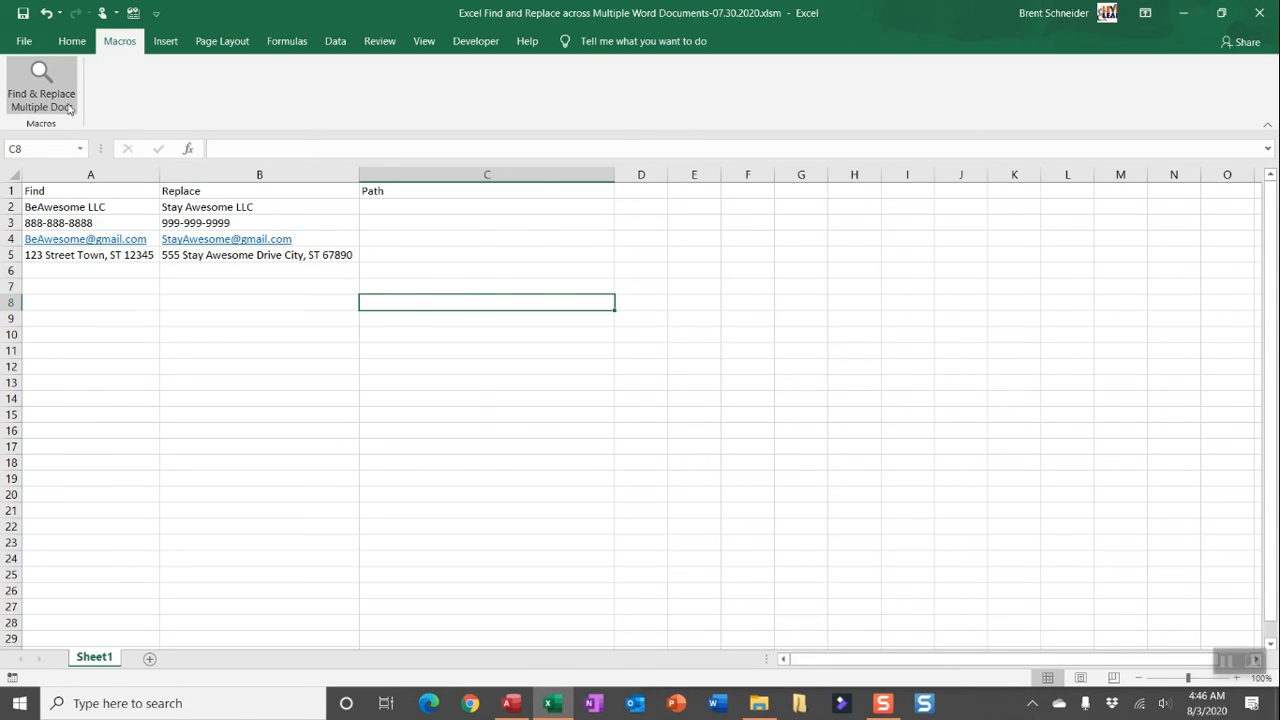
Rerun Find & Replace Multiple Docs with empty paths and dismiss its summary
left_click(40, 88)
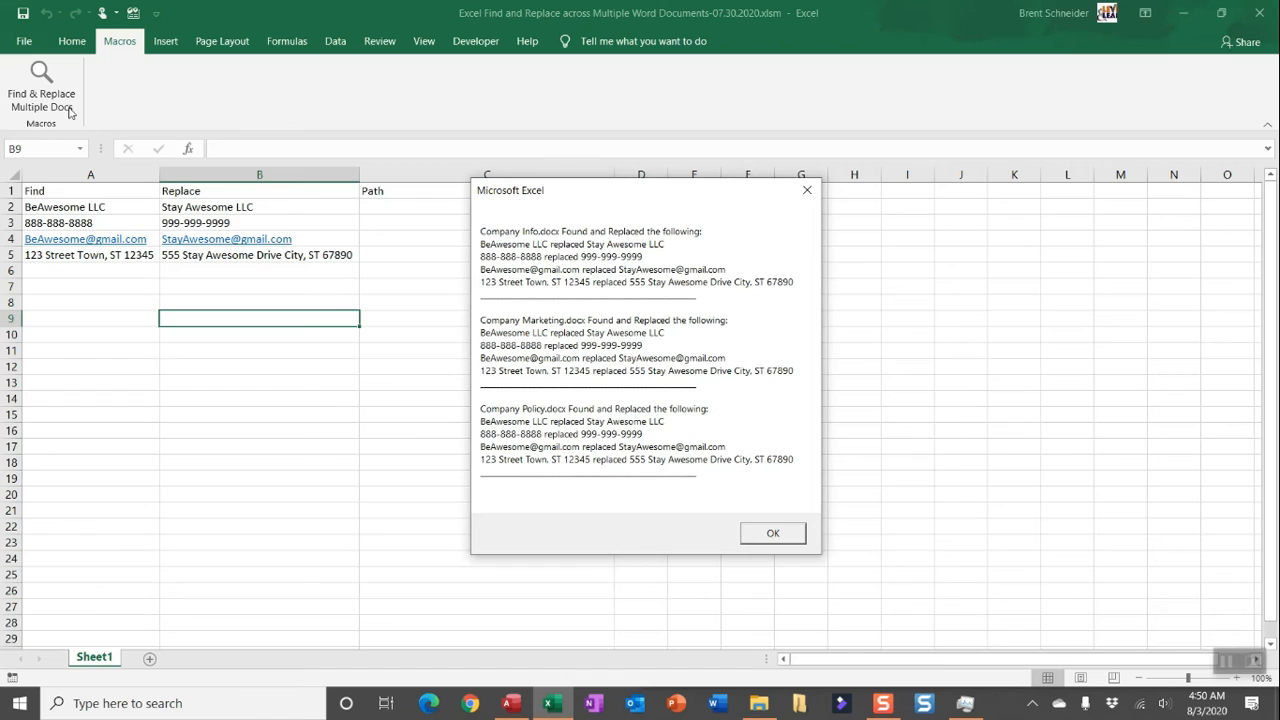
mouse_move(164, 168)
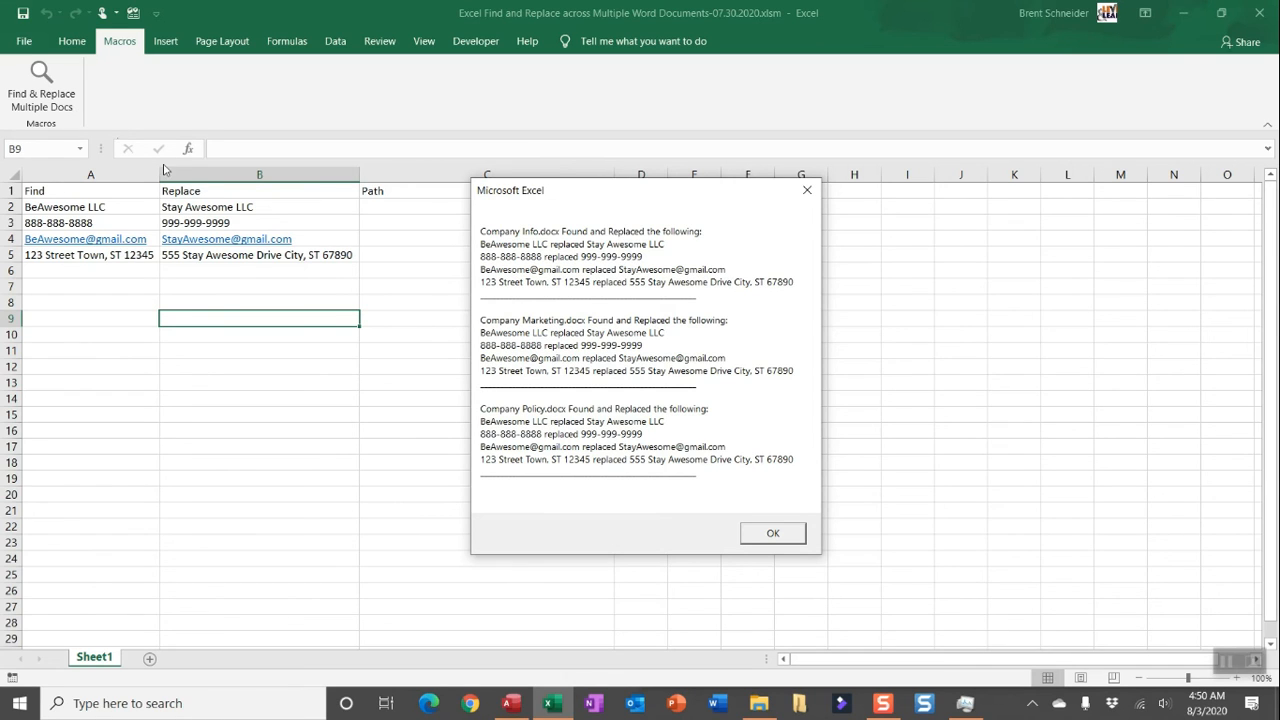
left_click(772, 532)
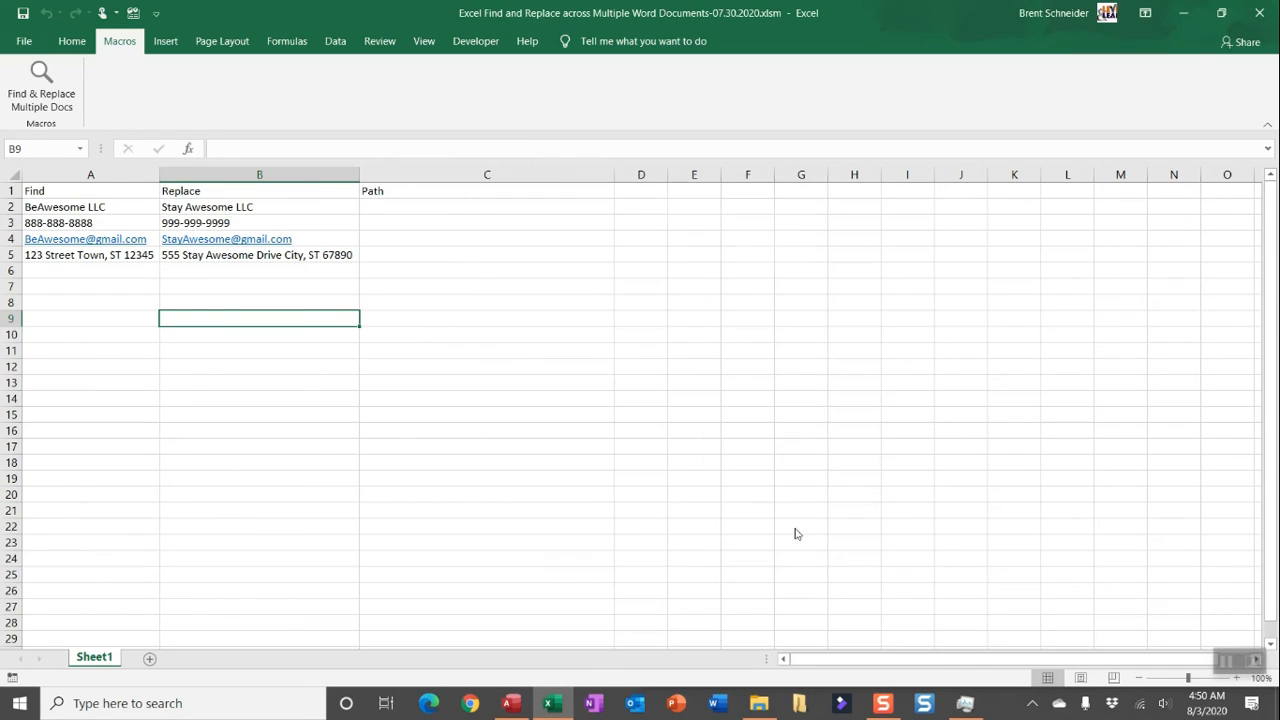
mouse_move(794, 492)
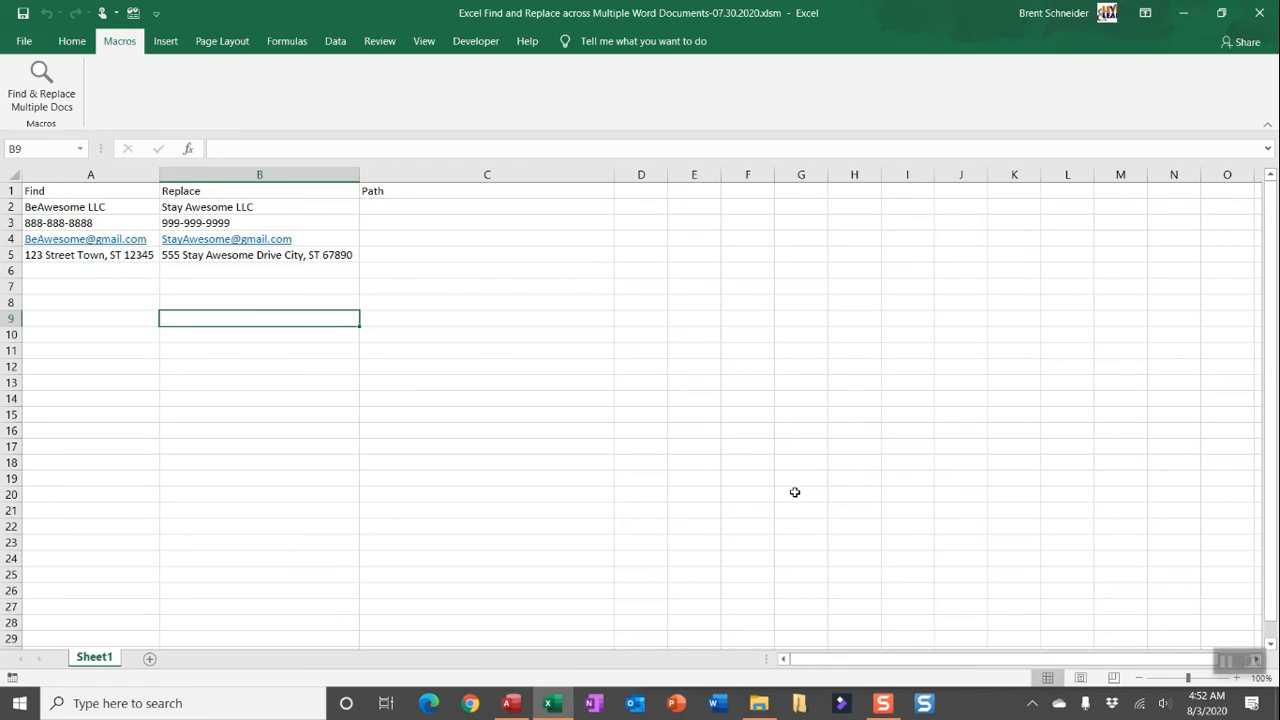